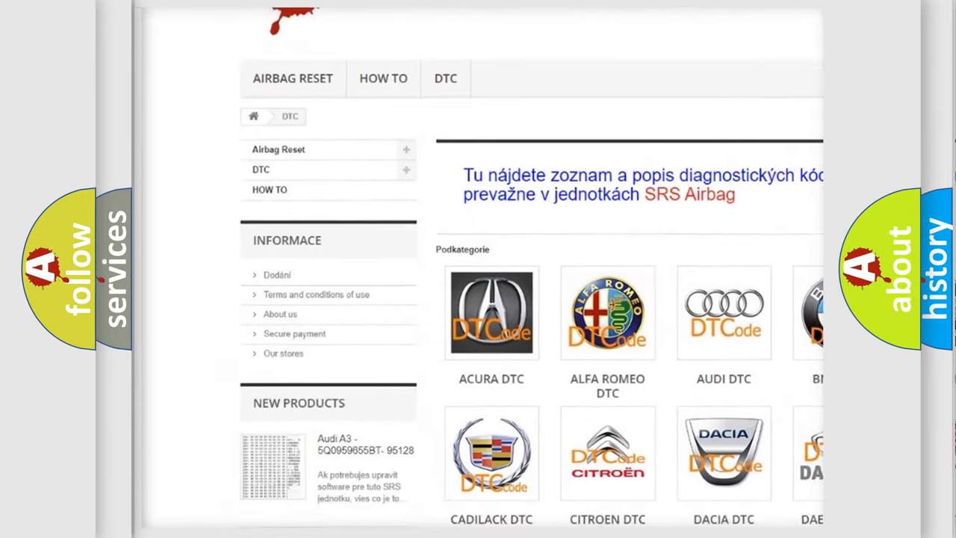
scroll("down", 3)
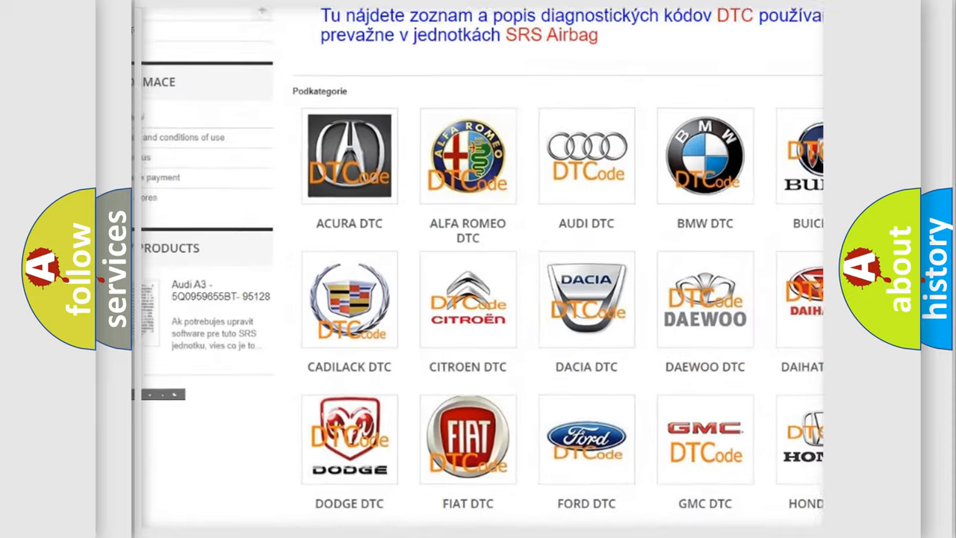
scroll("down", 3)
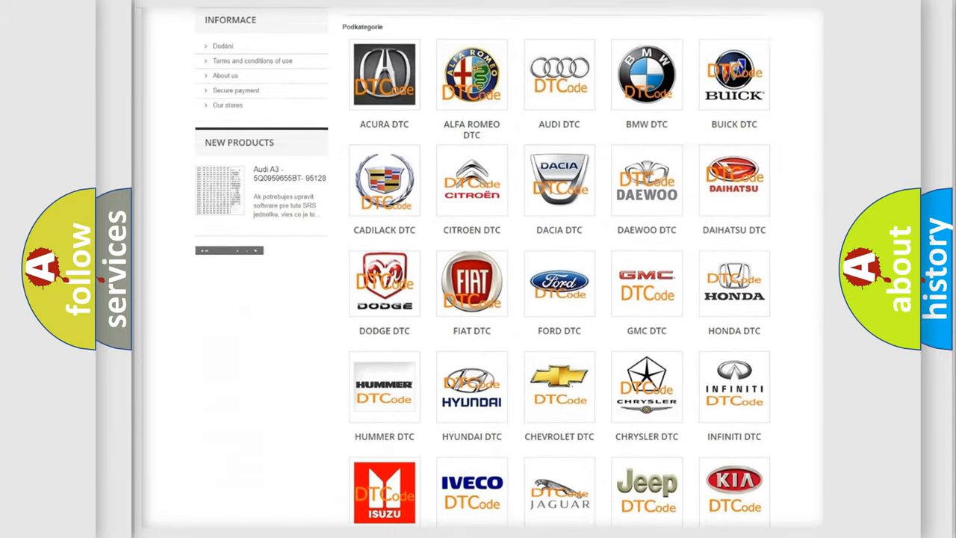
scroll("down", 3)
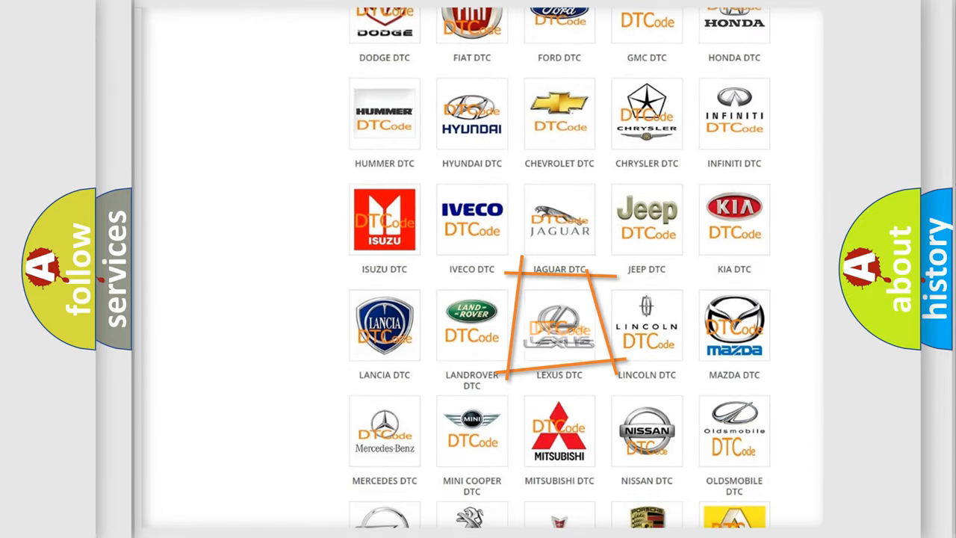